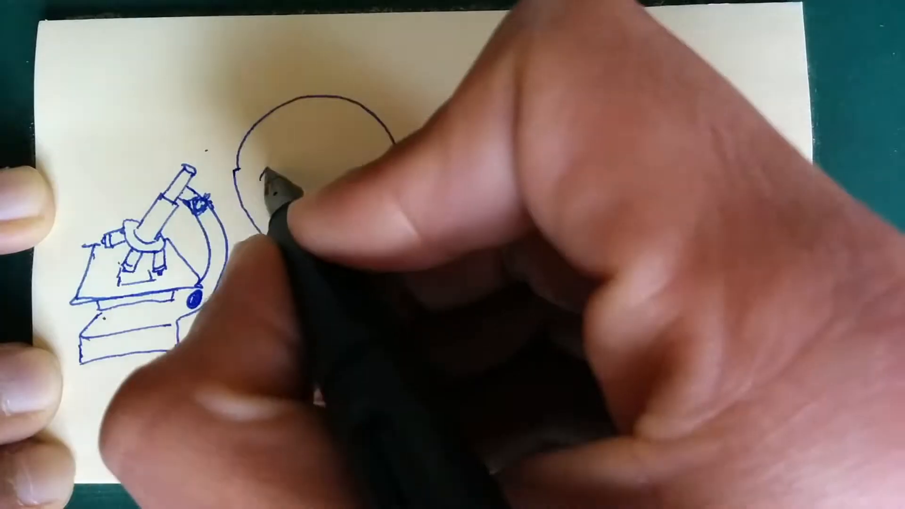
# Step: Close the circle beside the microscope and draw three wriggling worms inside it
pyautogui.moveTo(289, 156); pyautogui.dragTo(358, 219)
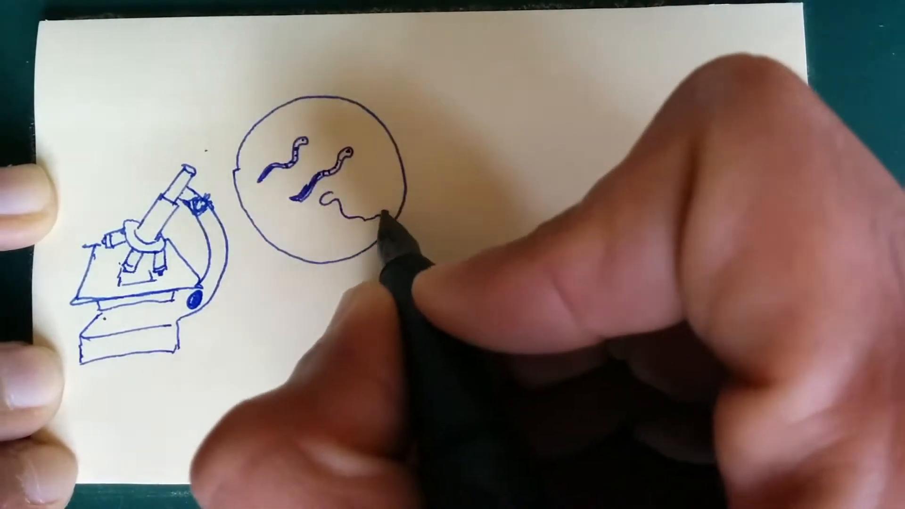